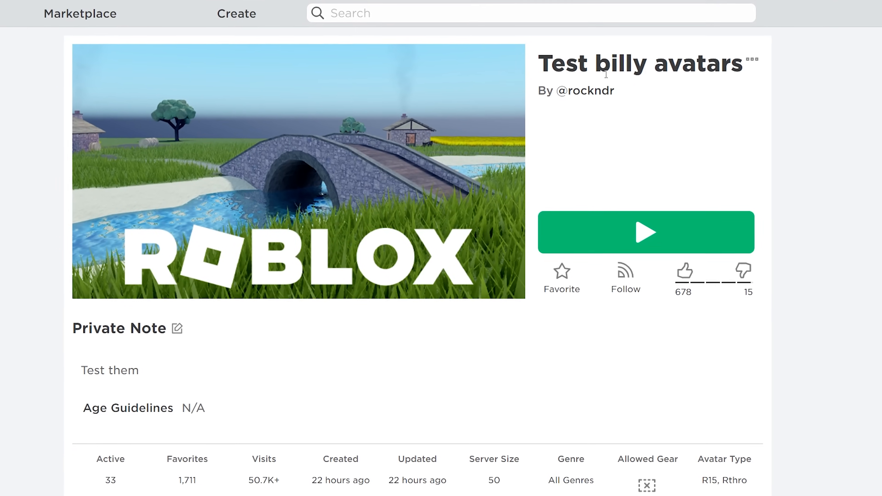
Complete the purchase of NewSide Bangs in Black.
scroll(down, 3)
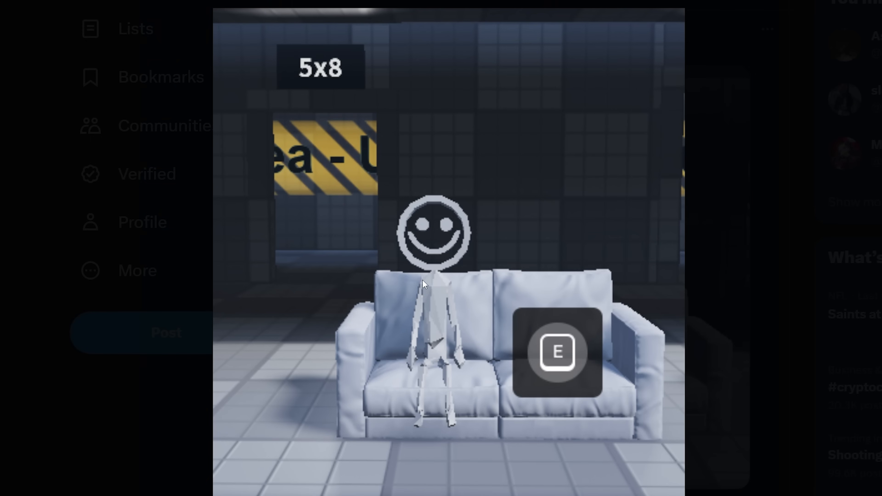
mouse_move(729, 454)
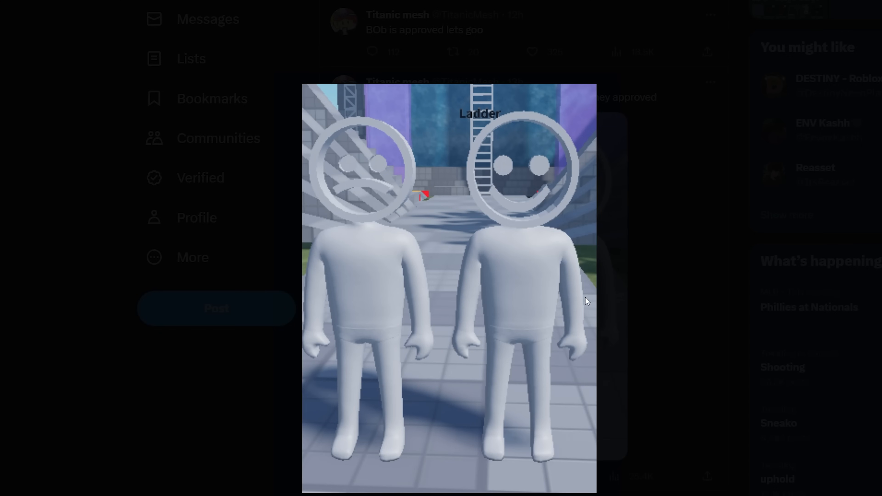
mouse_move(384, 222)
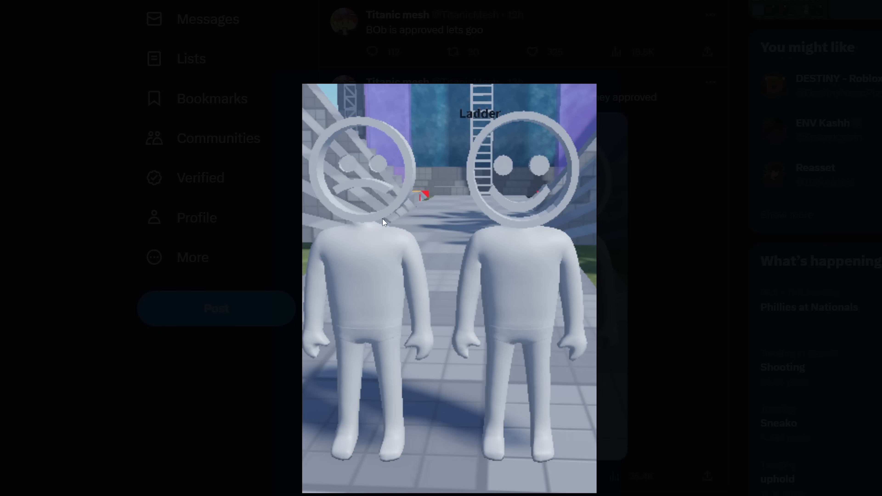
mouse_move(728, 392)
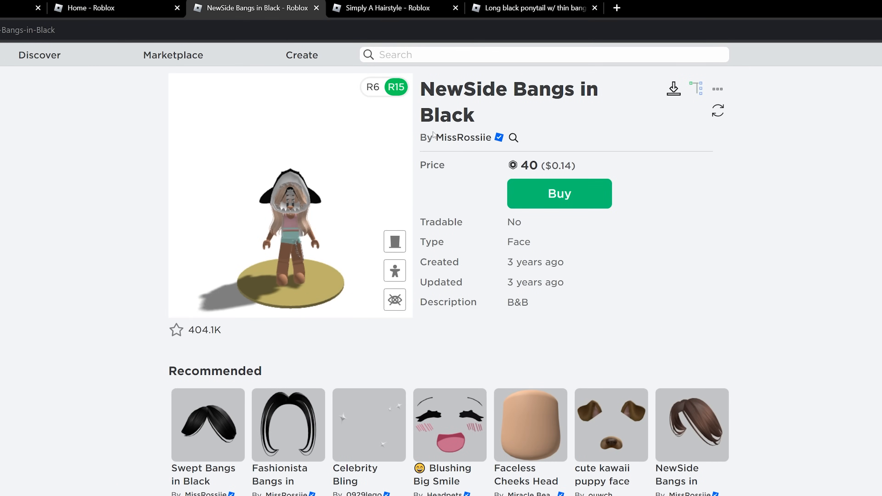
click(558, 193)
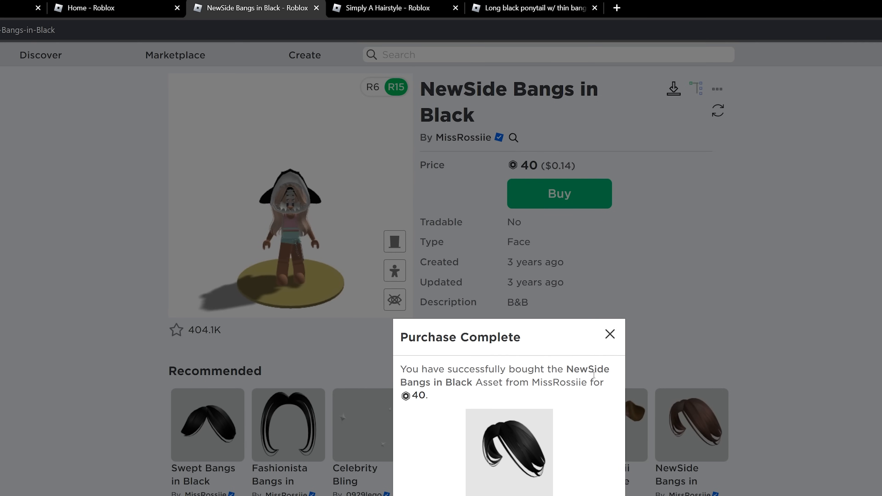
Bring up purchase prompts for Simply A Hairstyle and the long black ponytail with thin bangs.
click(394, 7)
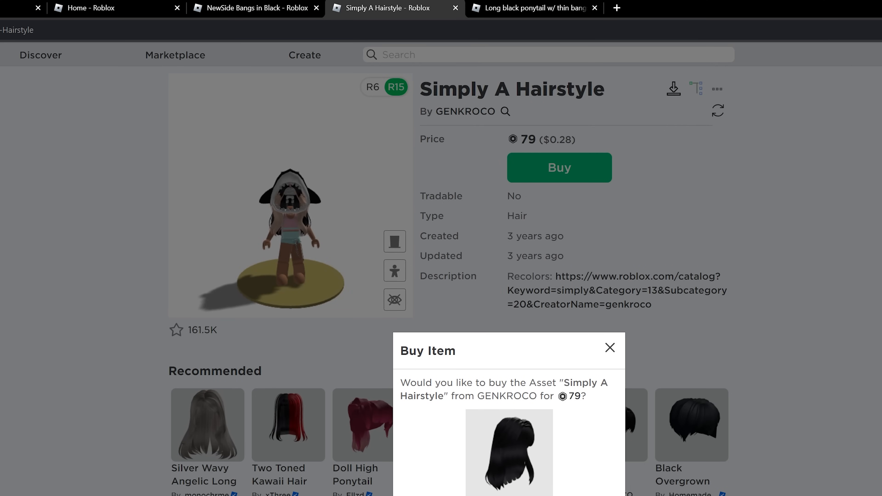
click(531, 7)
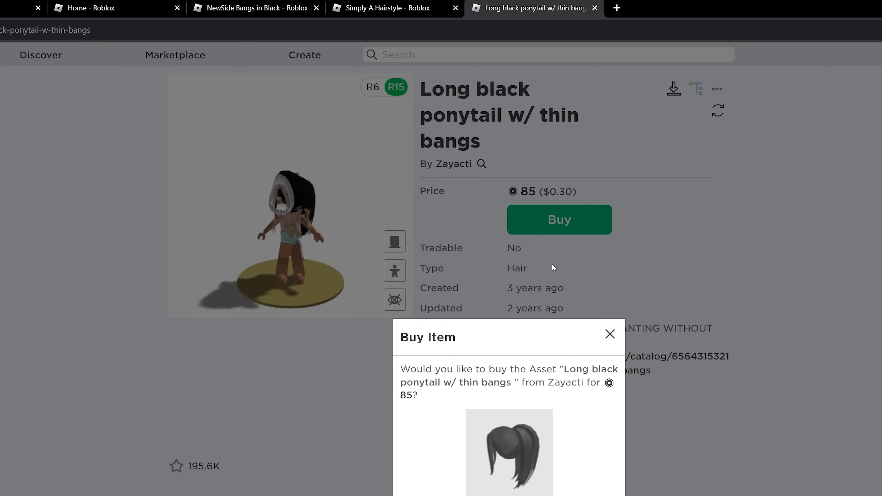